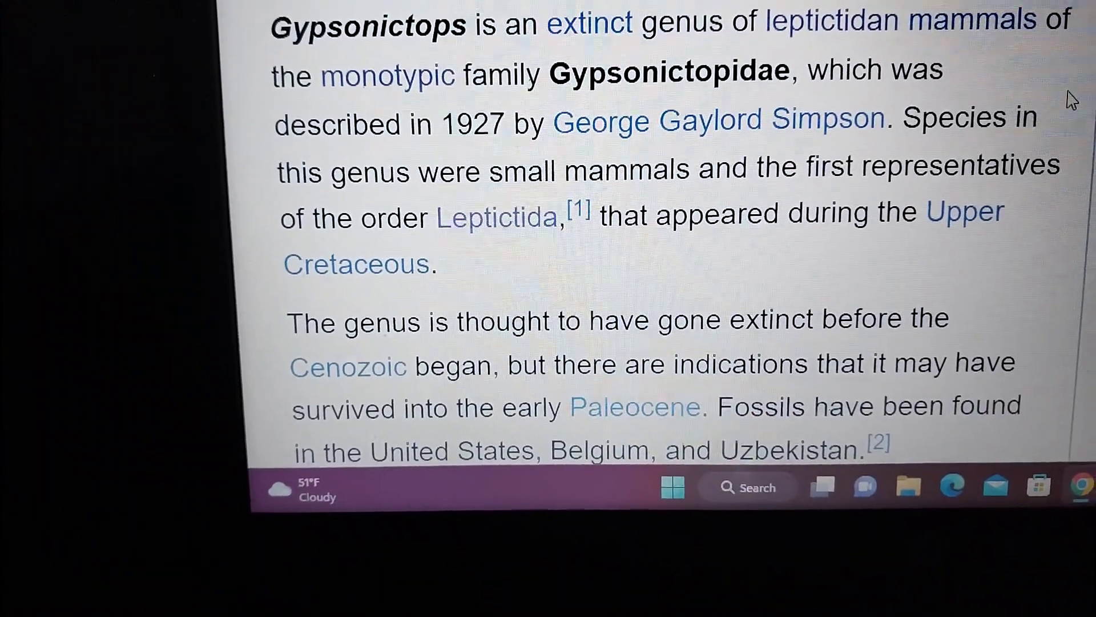
scroll(up, 3)
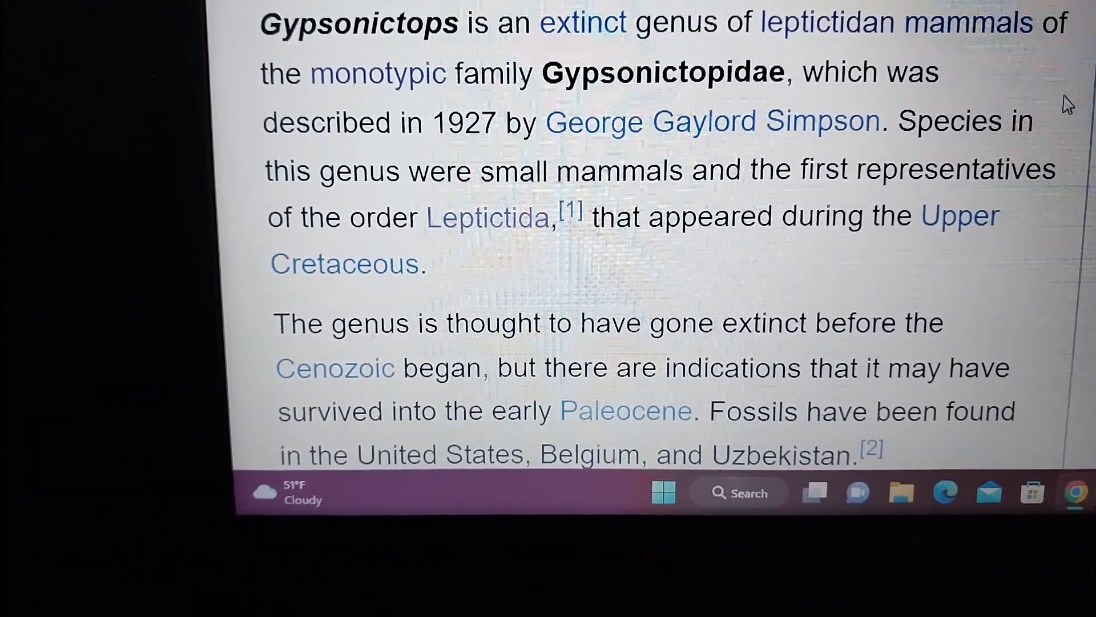
scroll(down, 3)
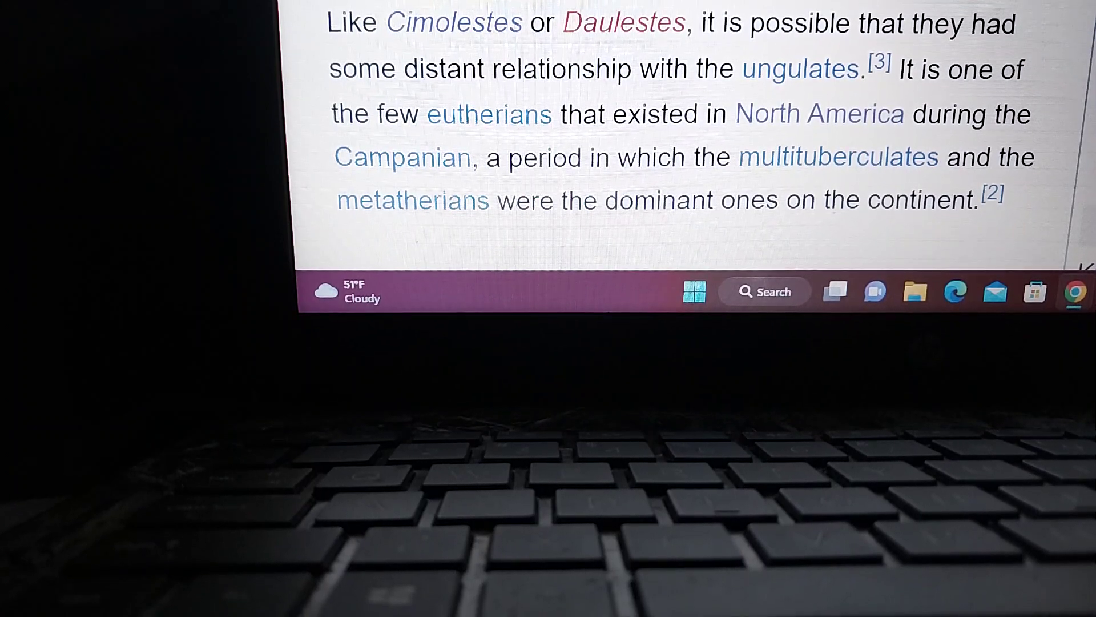
scroll(up, 3)
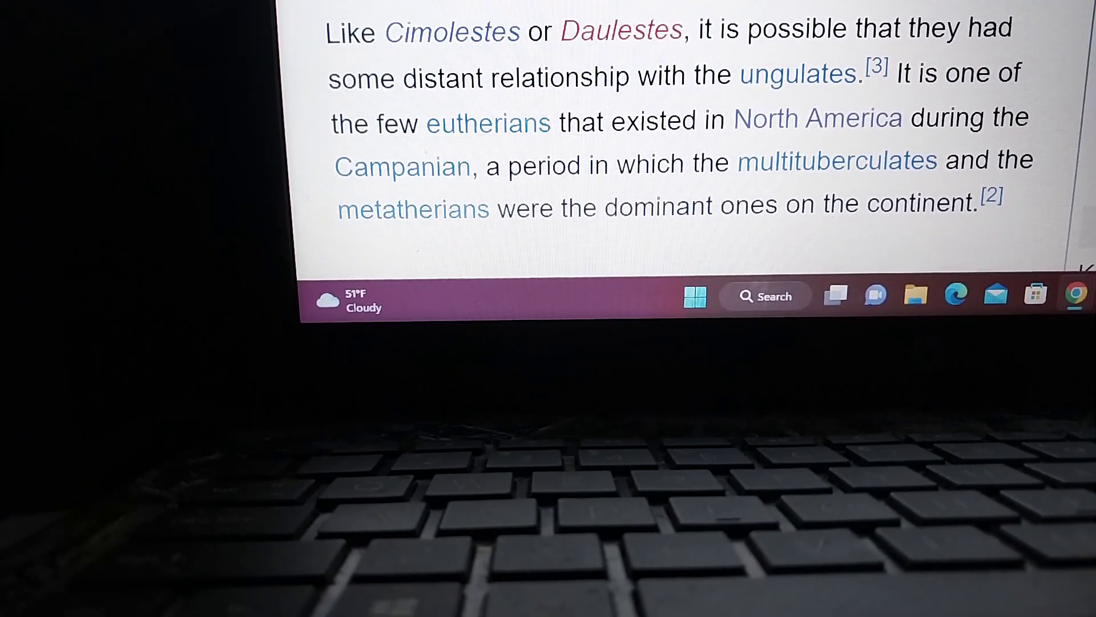
scroll(up, 3)
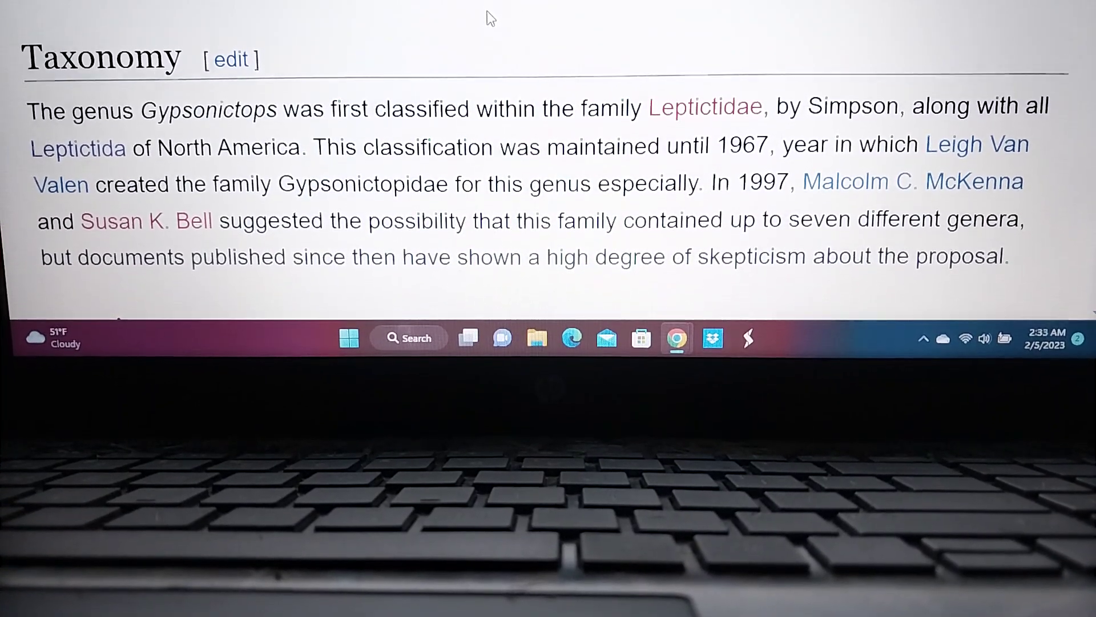
scroll(down, 3)
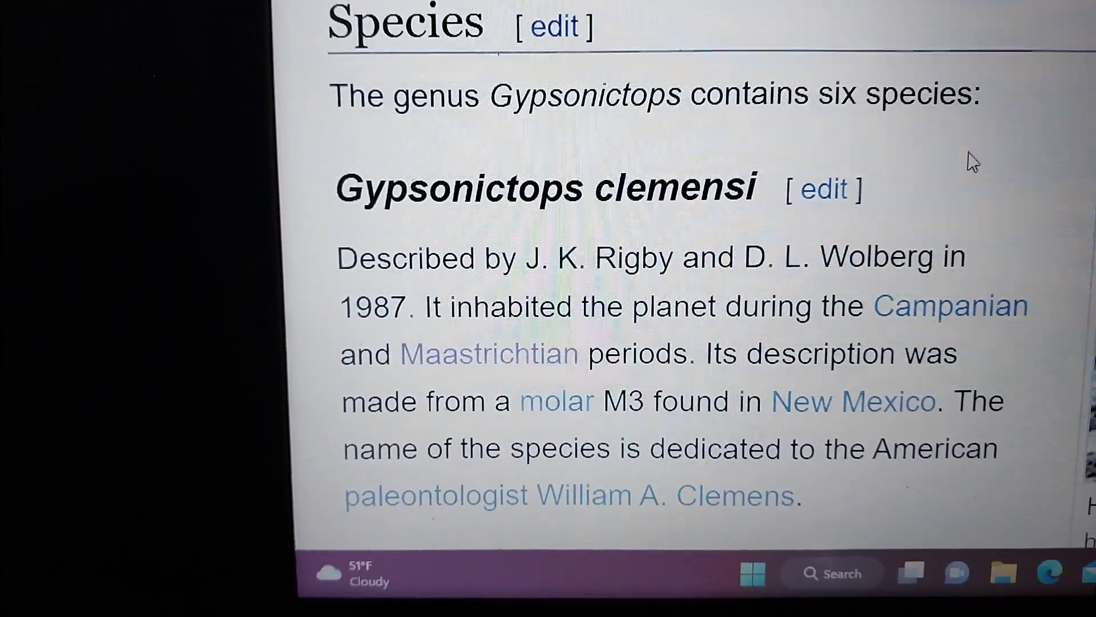
scroll(down, 3)
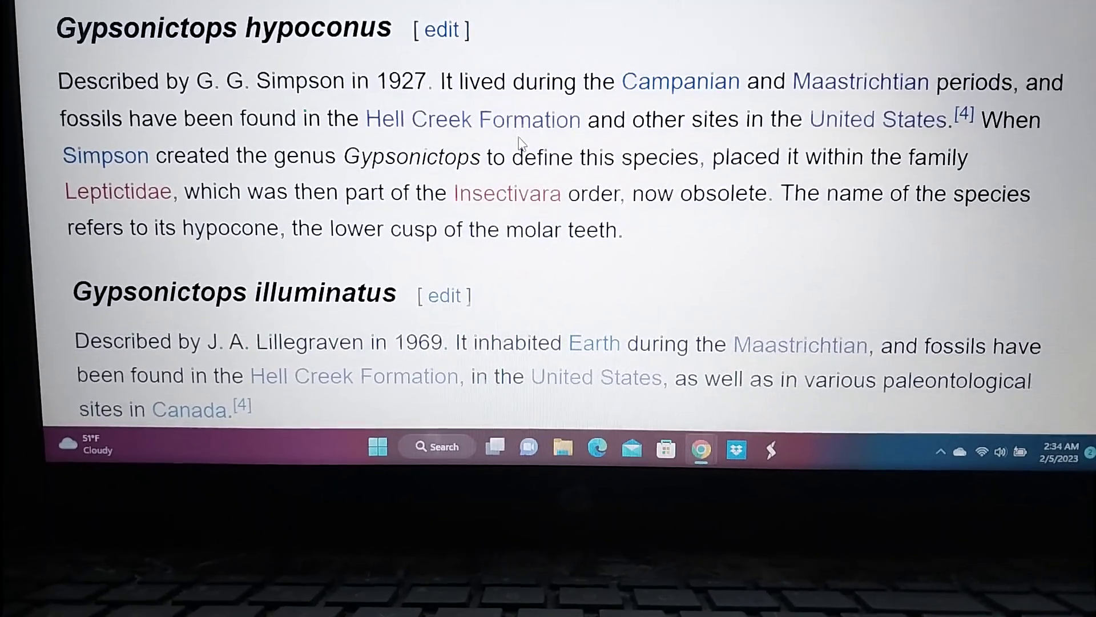
scroll(up, 3)
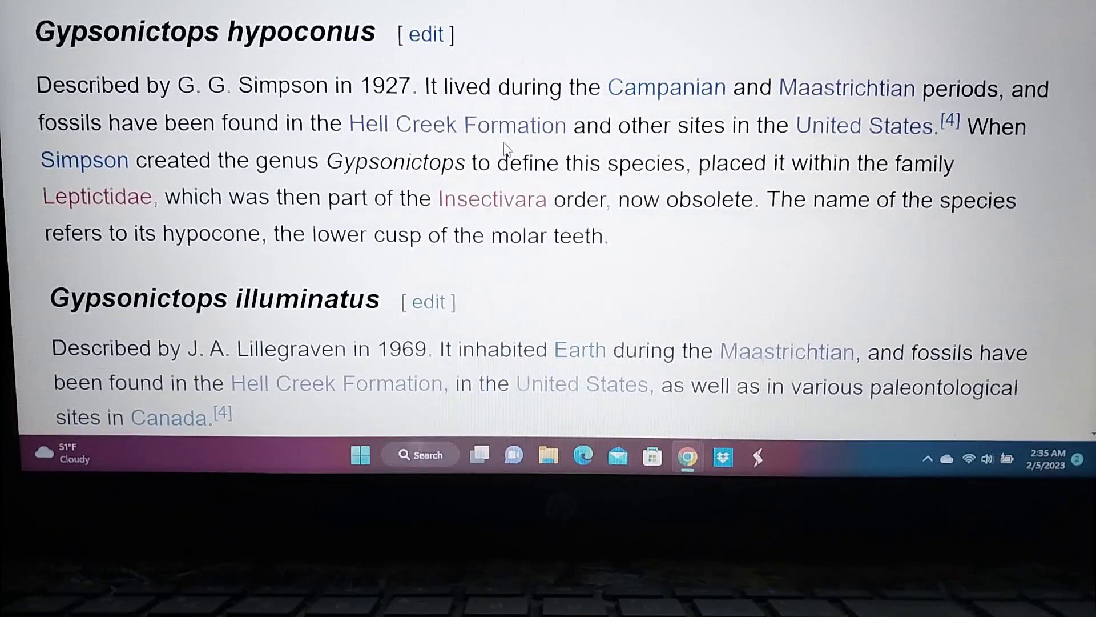
scroll(down, 3)
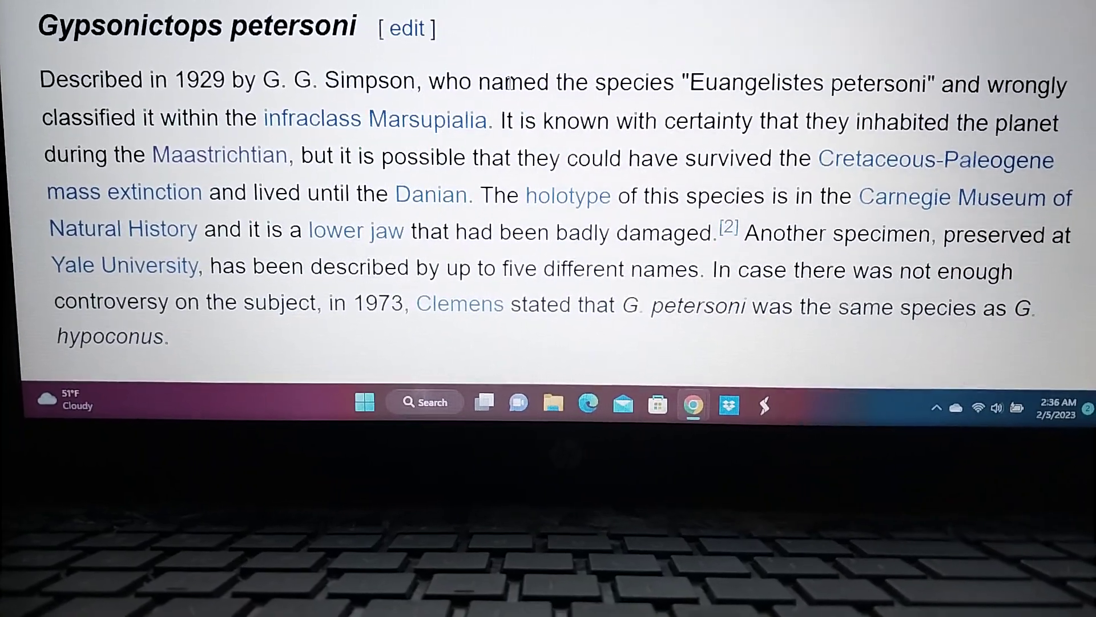
scroll(up, 3)
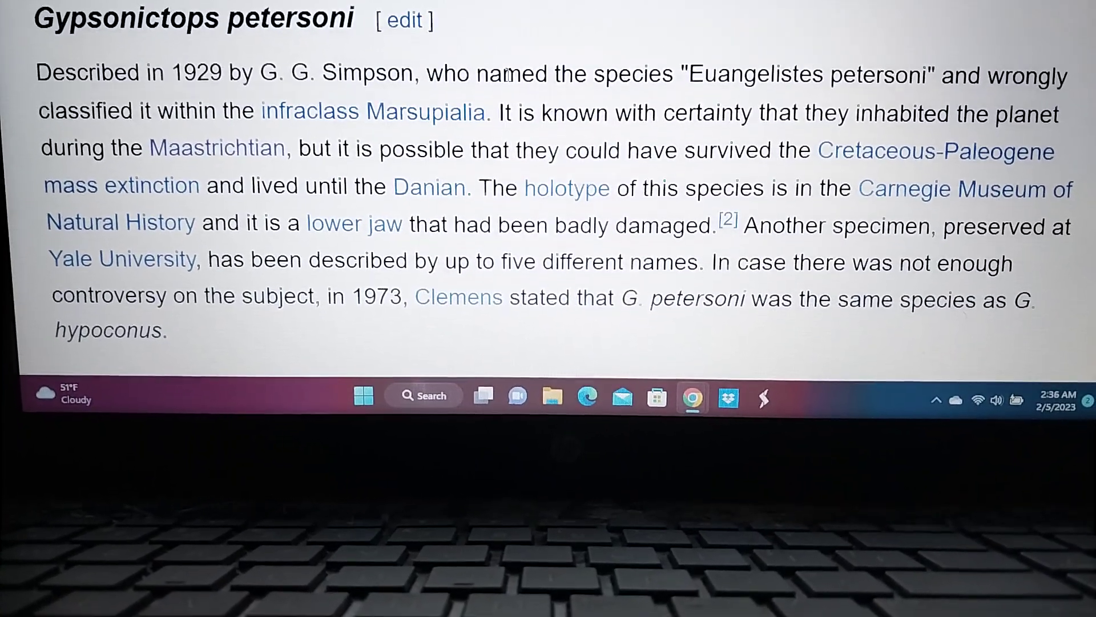